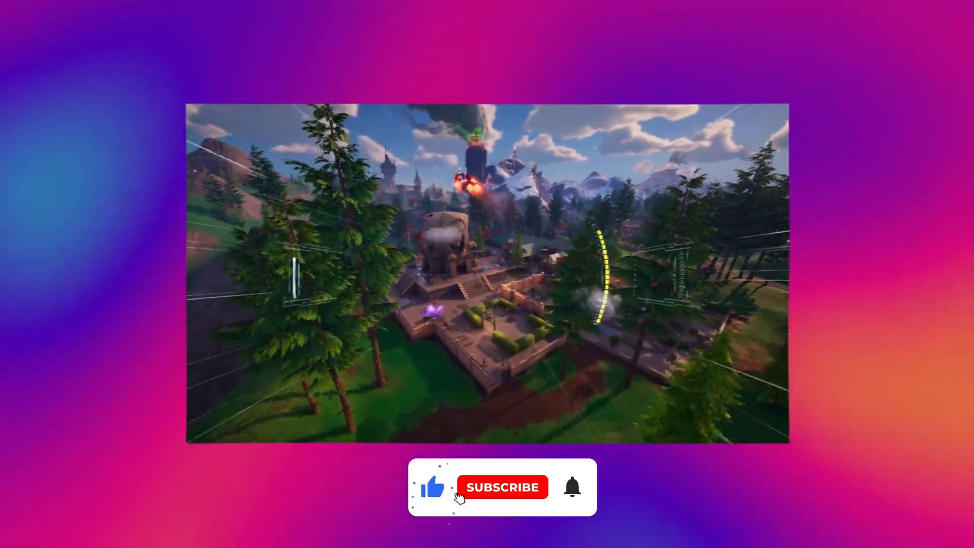
# Step: Set resolution to 1920 x 1080, keep the changes, and switch on Show FPS
pyautogui.click(502, 487)
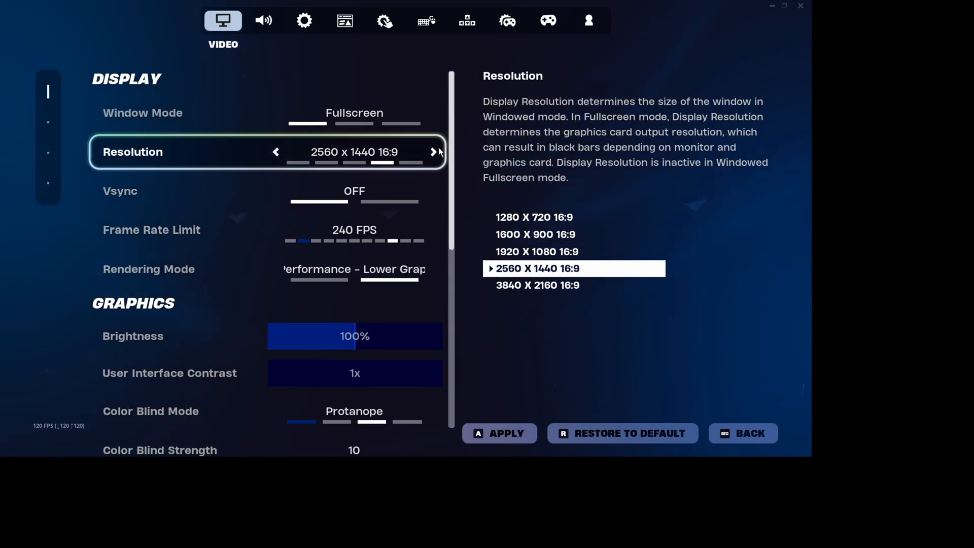
pyautogui.click(499, 433)
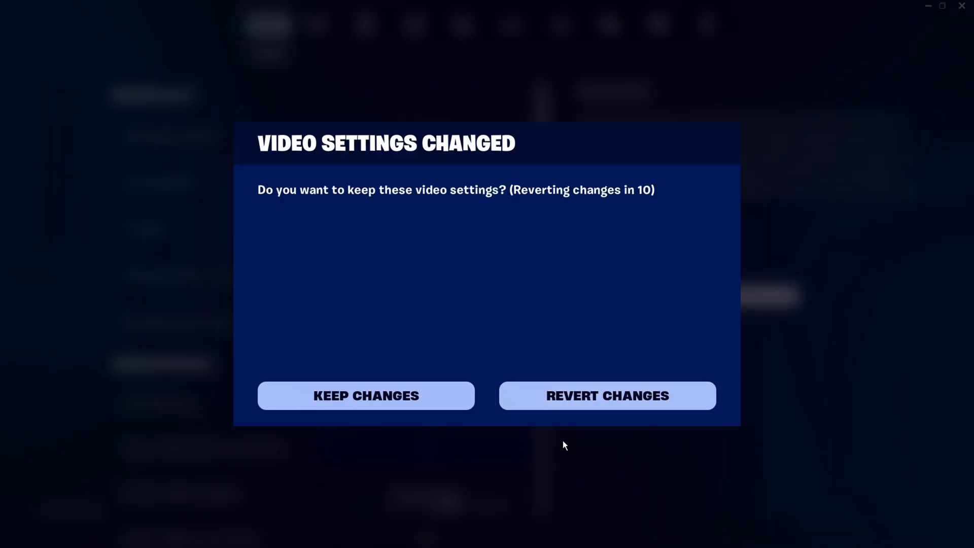
pyautogui.click(365, 396)
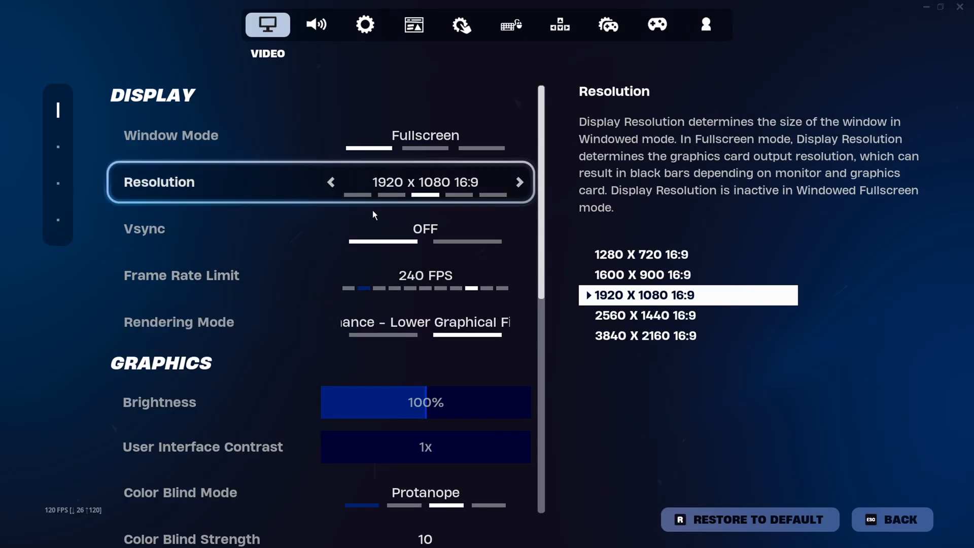
pyautogui.click(426, 229)
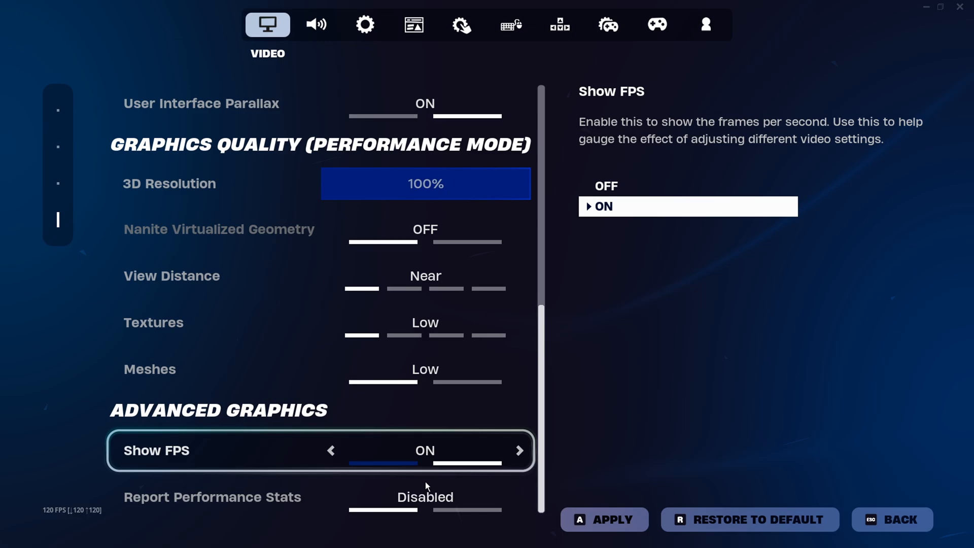
# Step: Look over the Game and Mouse and Keyboard settings, then return to Video
pyautogui.scroll(3)
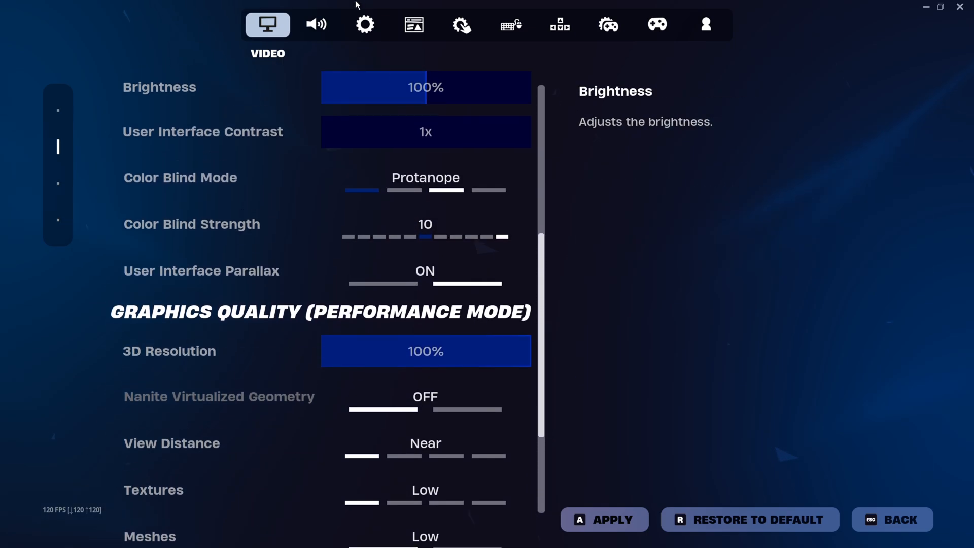
pyautogui.click(365, 25)
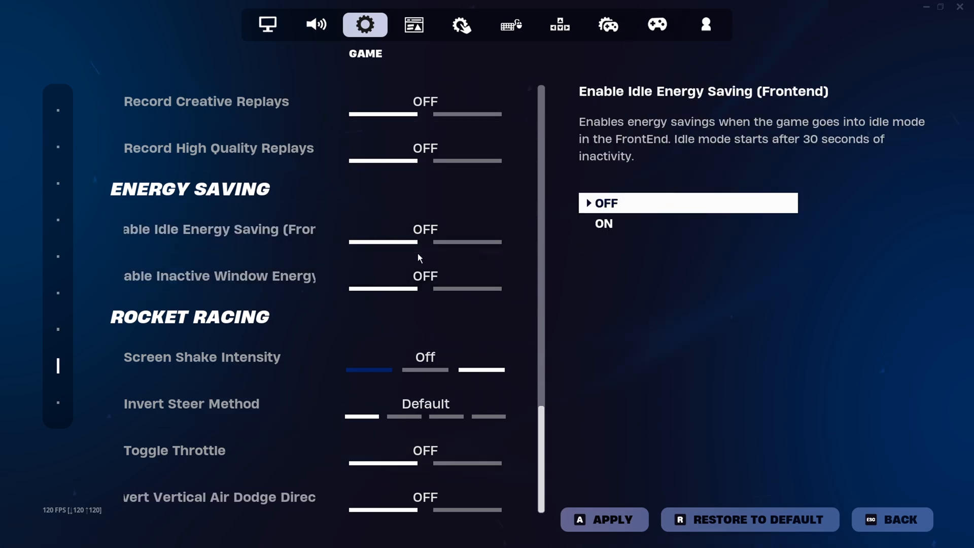
pyautogui.click(511, 25)
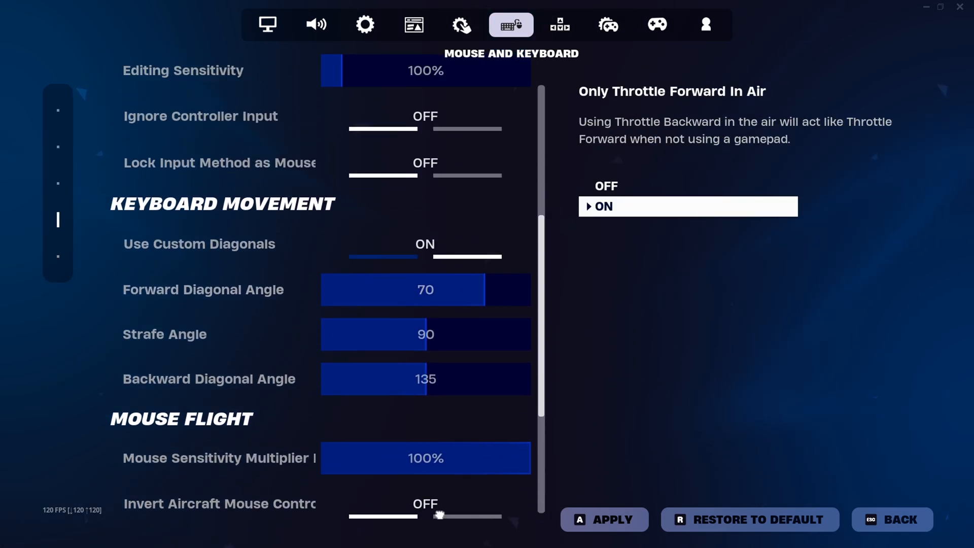
pyautogui.scroll(-3)
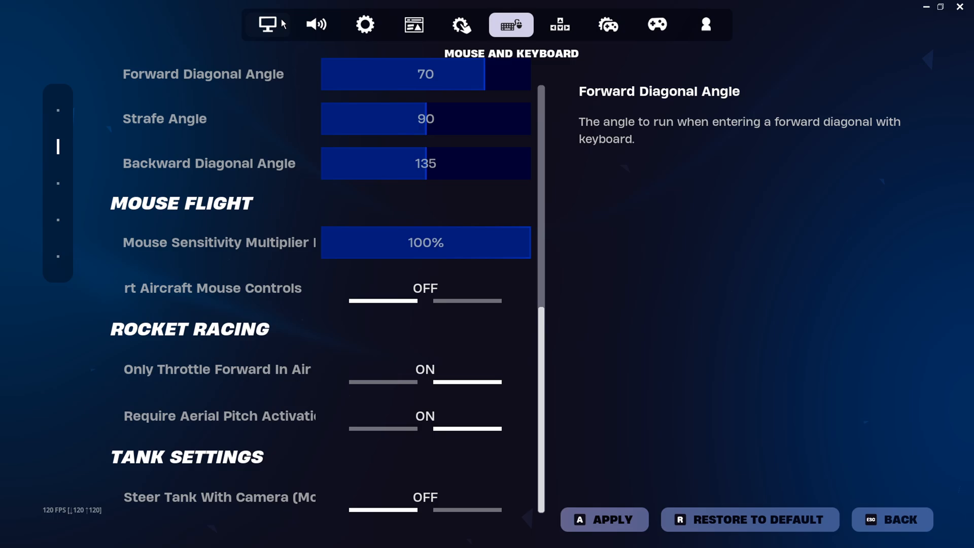
pyautogui.click(267, 25)
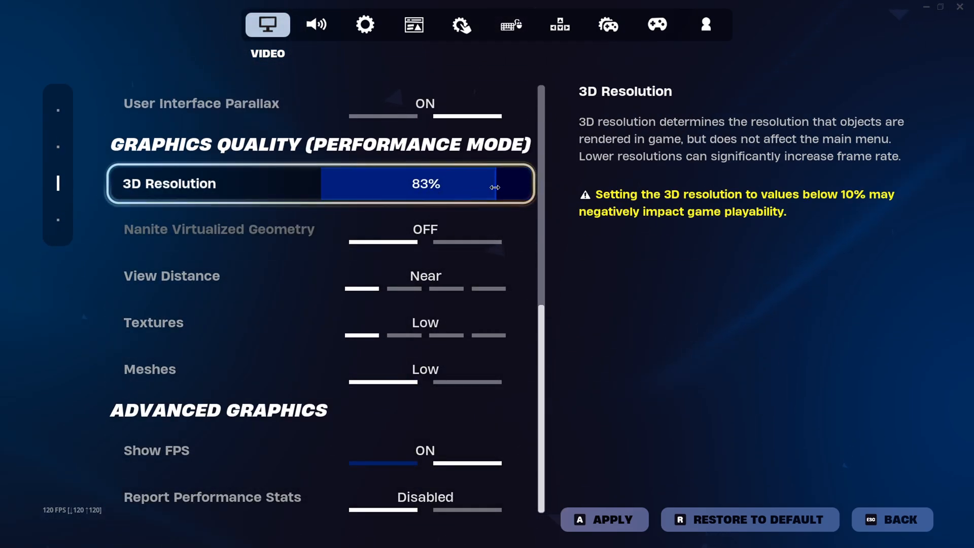
# Step: Drag the 3D Resolution slider back up to 100%
pyautogui.moveTo(496, 187); pyautogui.dragTo(484, 191)
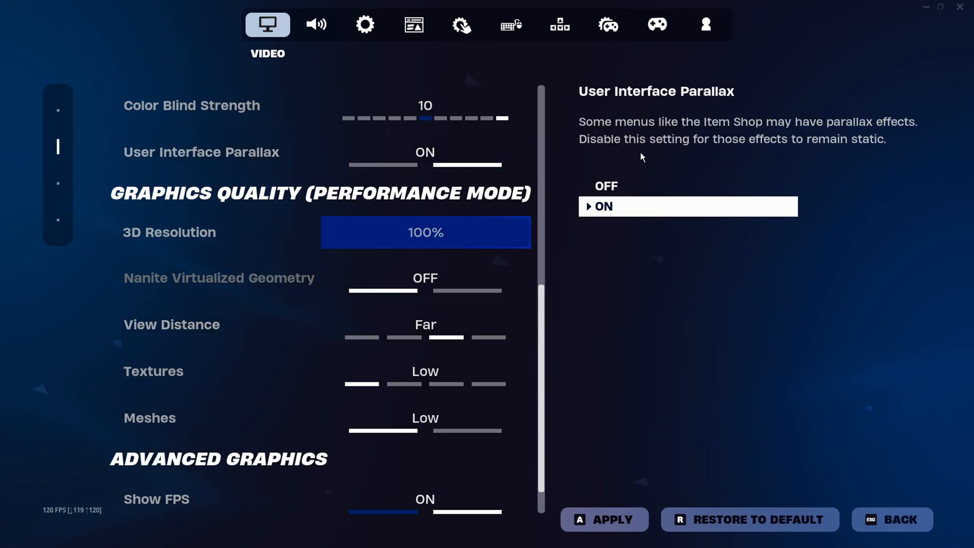
pyautogui.moveTo(101, 215)
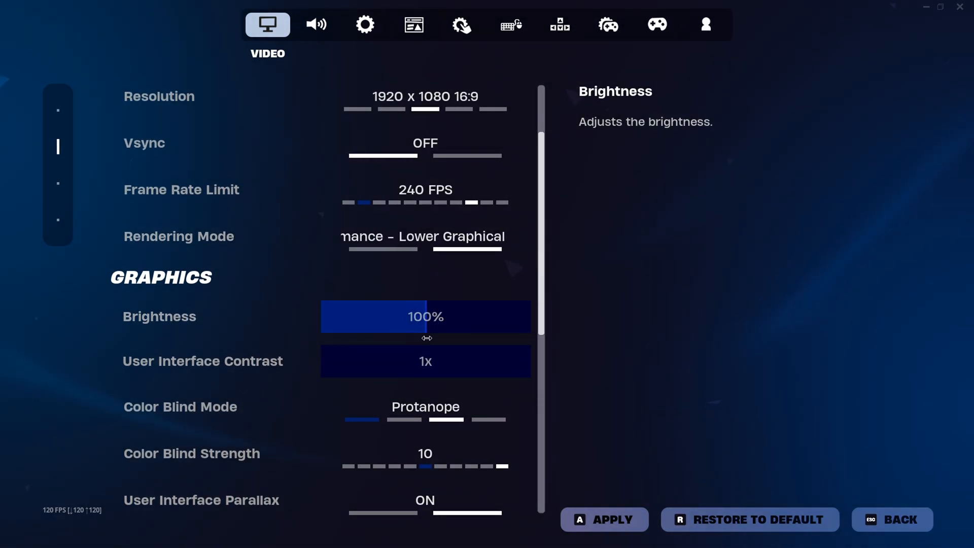
# Step: Check Game tab Replays with Record Large Team Replays off, then view launcher downloads
pyautogui.click(426, 96)
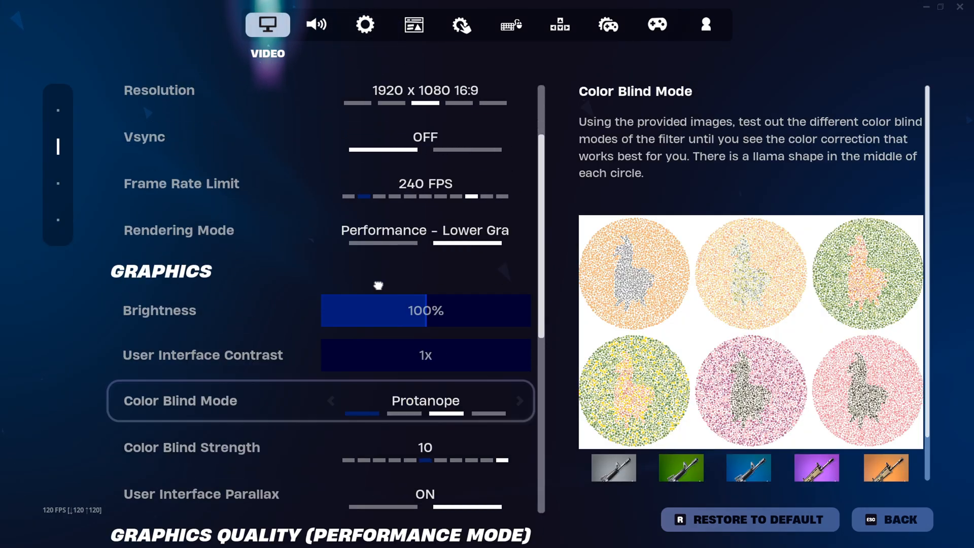
pyautogui.click(365, 25)
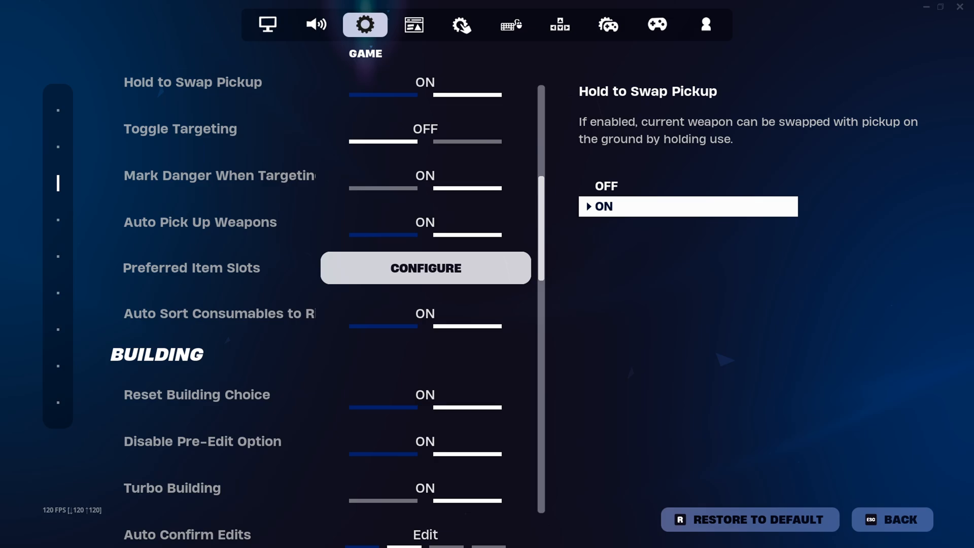
pyautogui.scroll(-3)
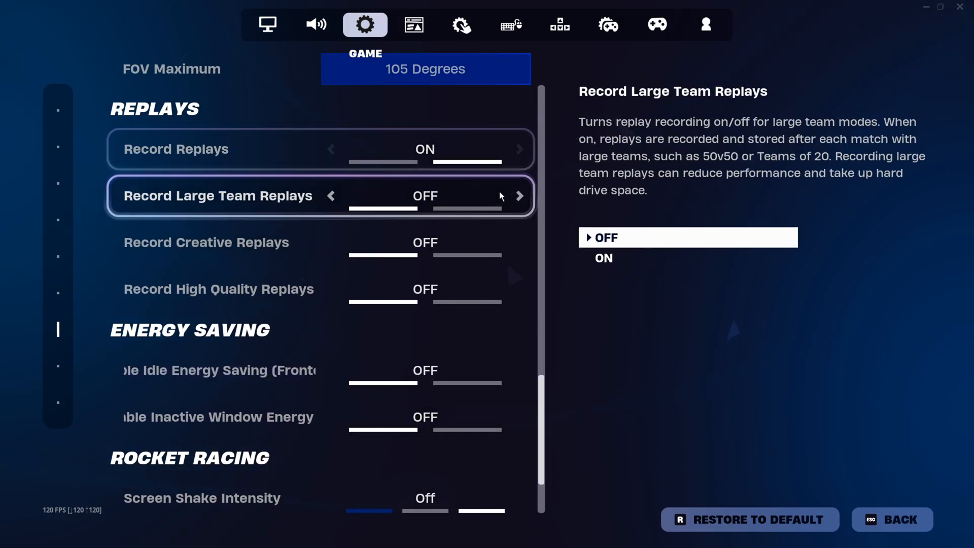
pyautogui.click(217, 370)
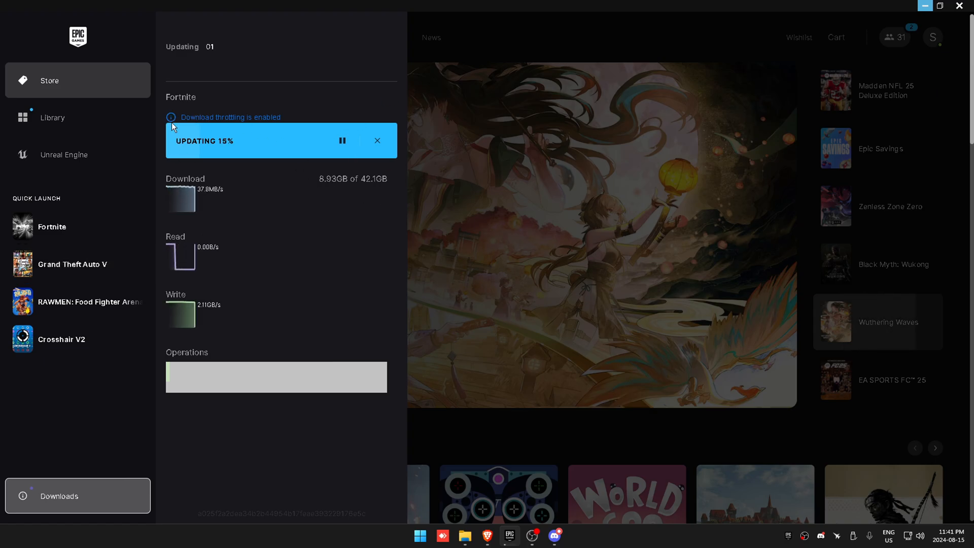
# Step: Choose Settings from the profile menu at the launcher's top right
pyautogui.click(933, 37)
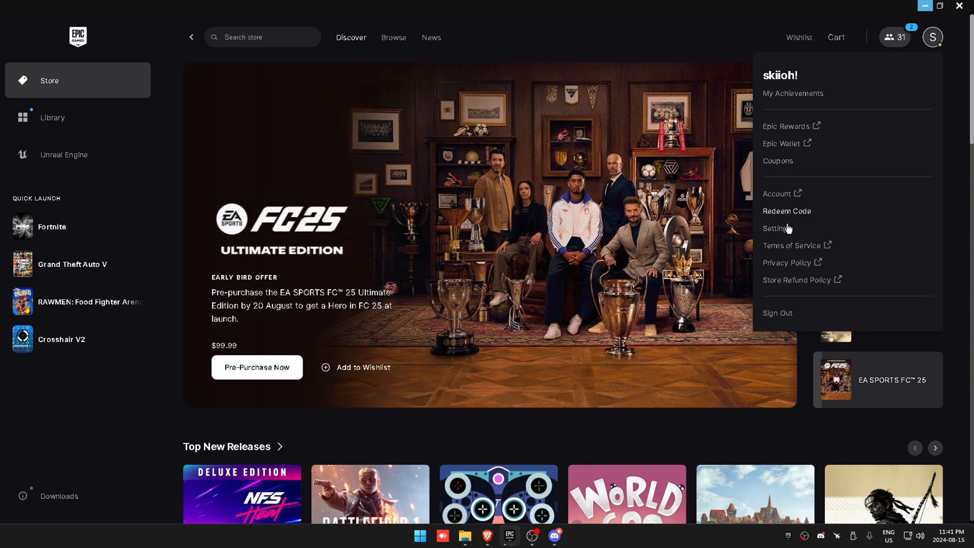
pyautogui.click(776, 228)
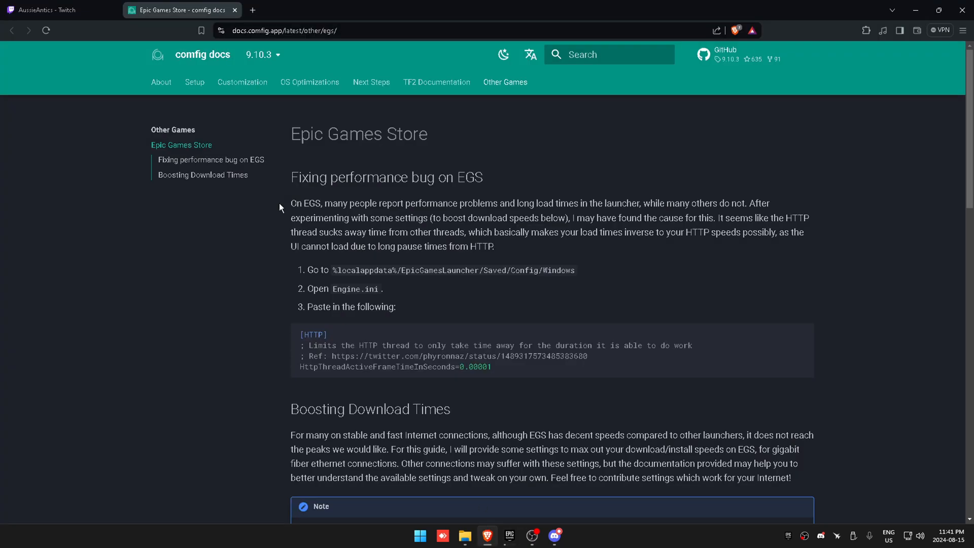
pyautogui.moveTo(293, 5)
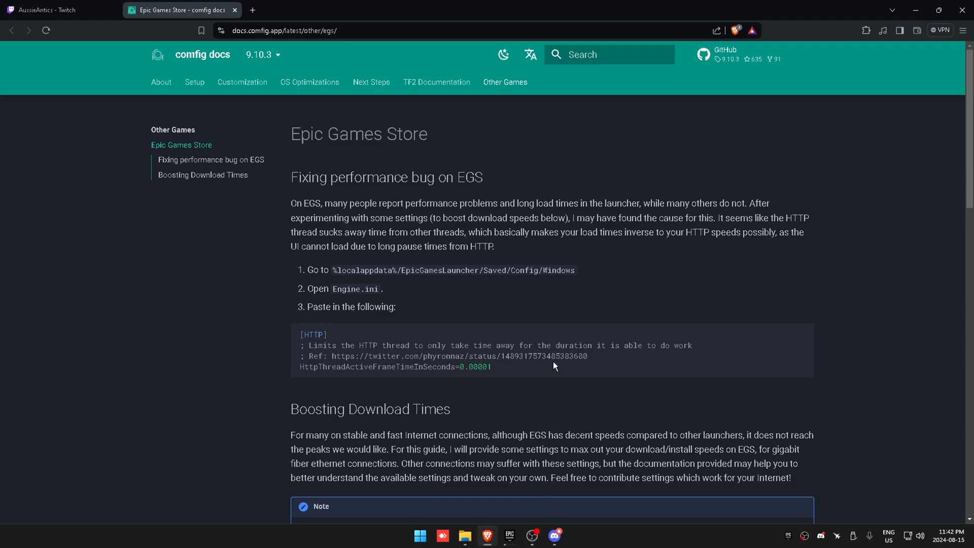
# Step: Copy the [HTTP] thread snippet from the comfig docs and bring up File Explorer
pyautogui.press('win+r')
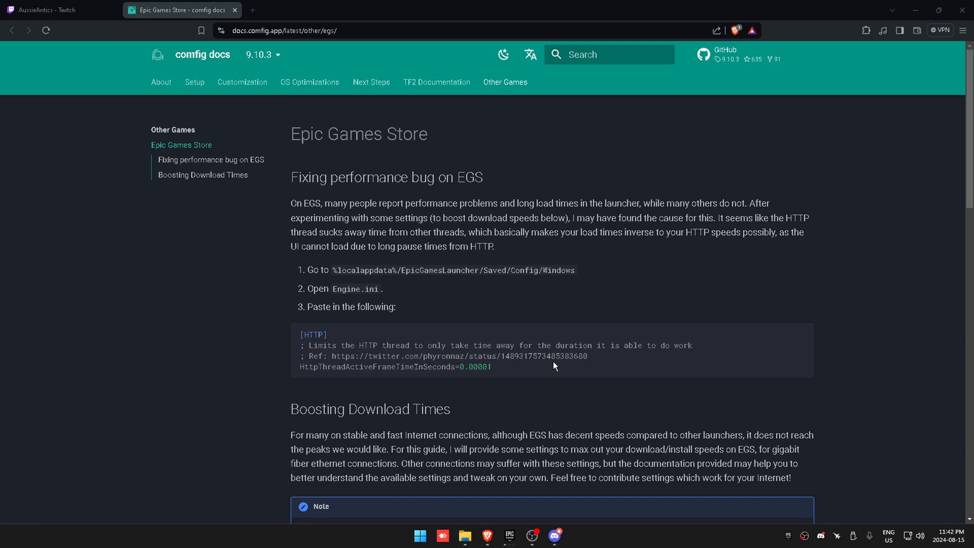
pyautogui.click(465, 535)
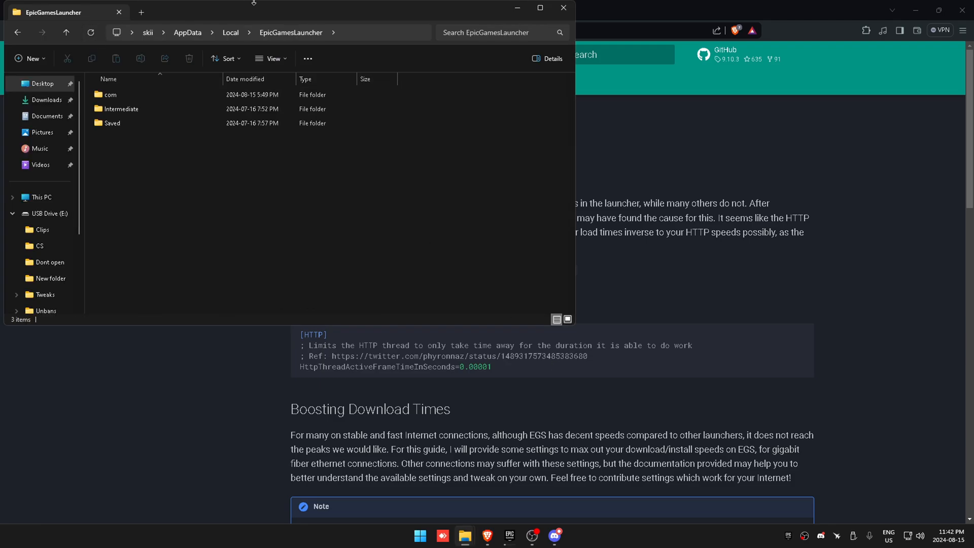
# Step: Go through the Saved and Config folders and open Engine.ini
pyautogui.doubleClick(113, 123)
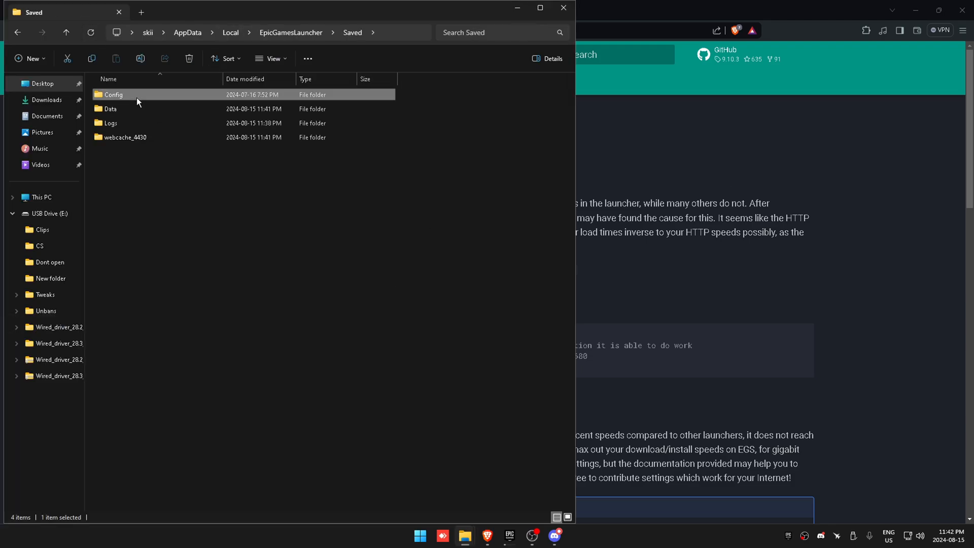
pyautogui.doubleClick(114, 94)
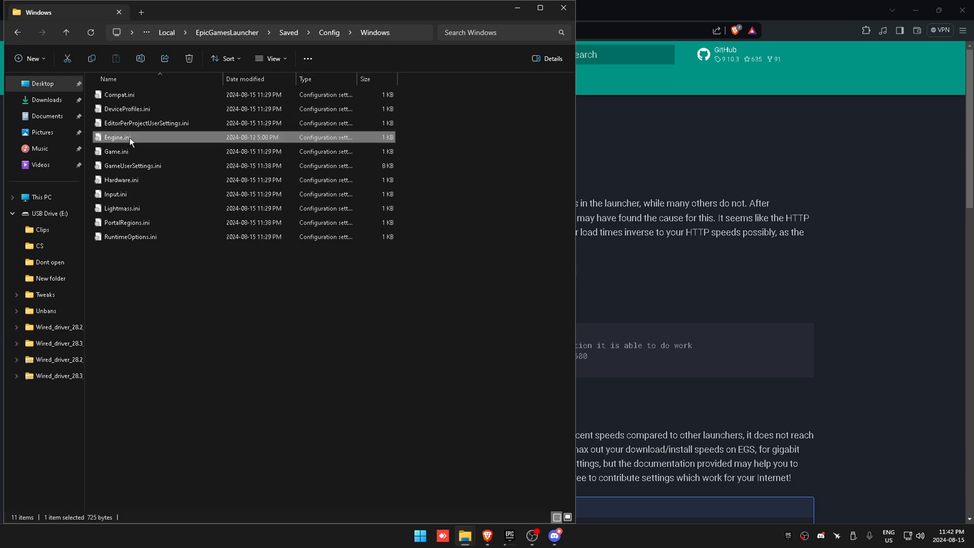
pyautogui.doubleClick(117, 137)
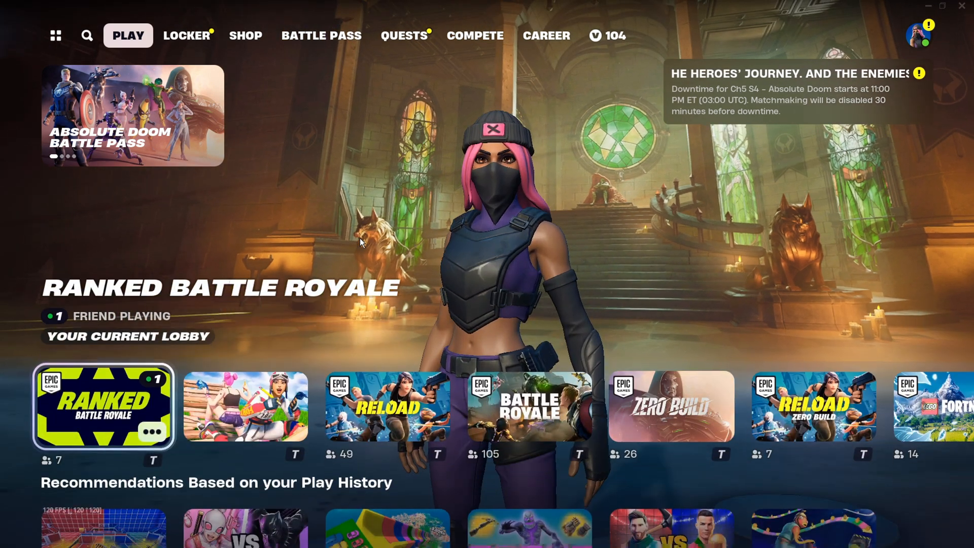
# Step: Select the Ranked Battle Royale tile on the Play tab
pyautogui.click(103, 407)
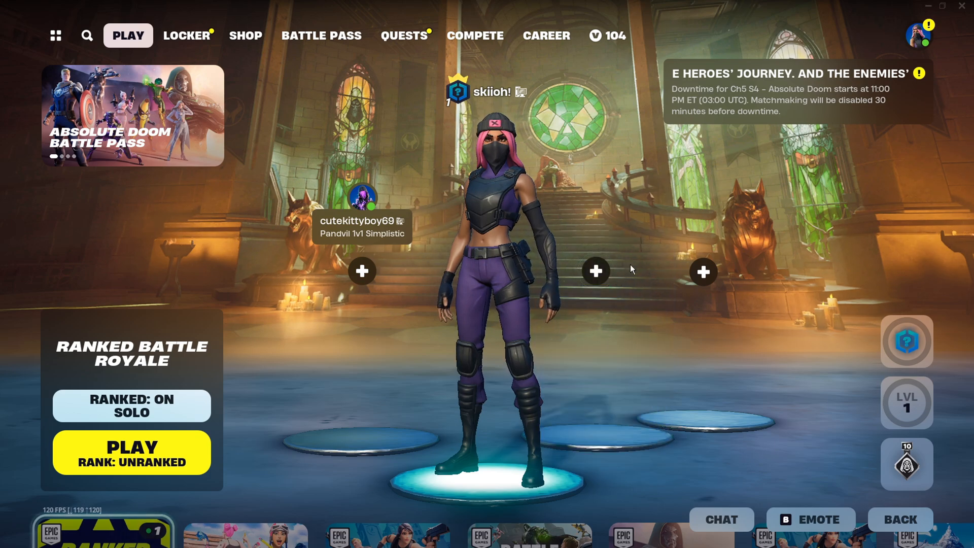